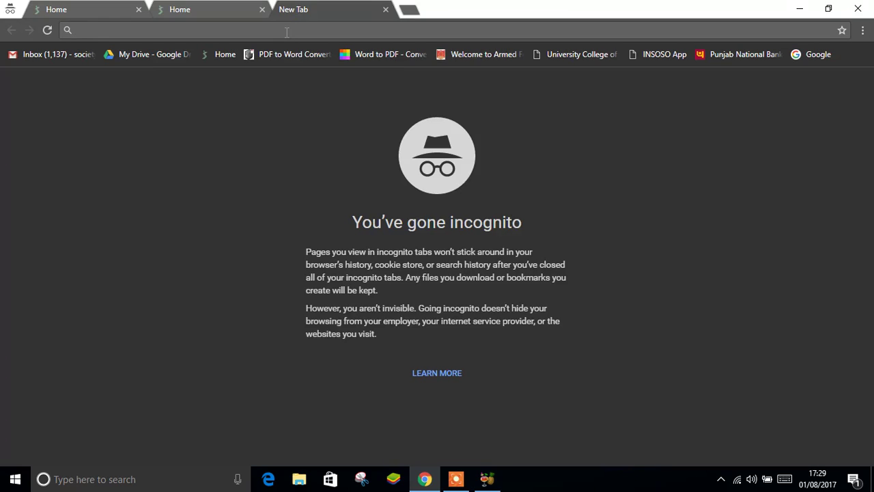
{"action": "type", "text": "web.whatsapp.com"}
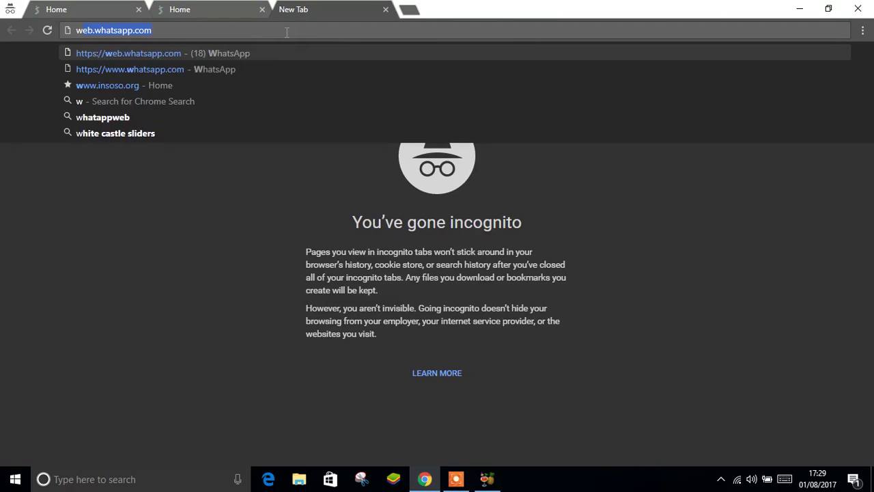
{"action": "type", "text": "www.insoso.org"}
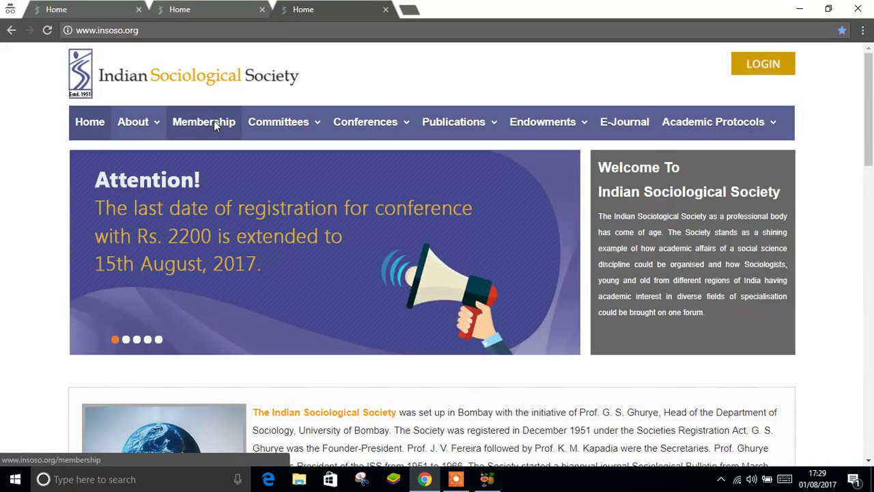
{"action": "left_click", "coordinate": [204, 121]}
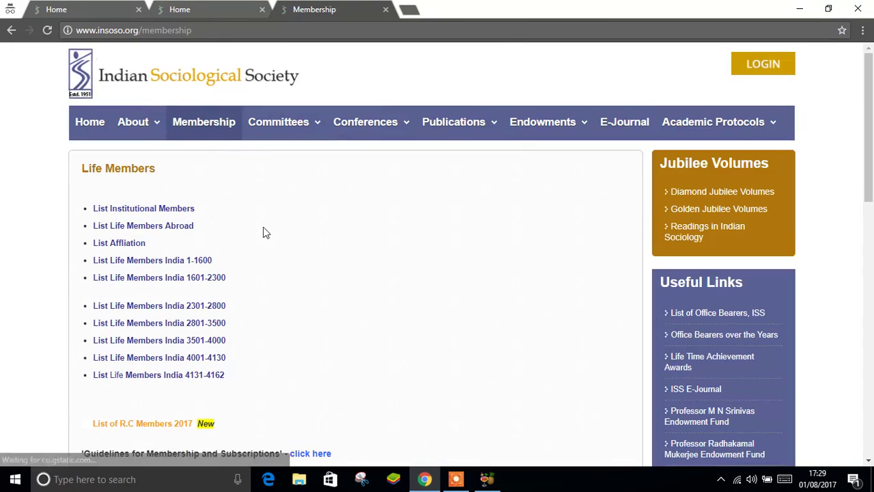
{"action": "scroll", "scroll_direction": "down", "scroll_amount": 3}
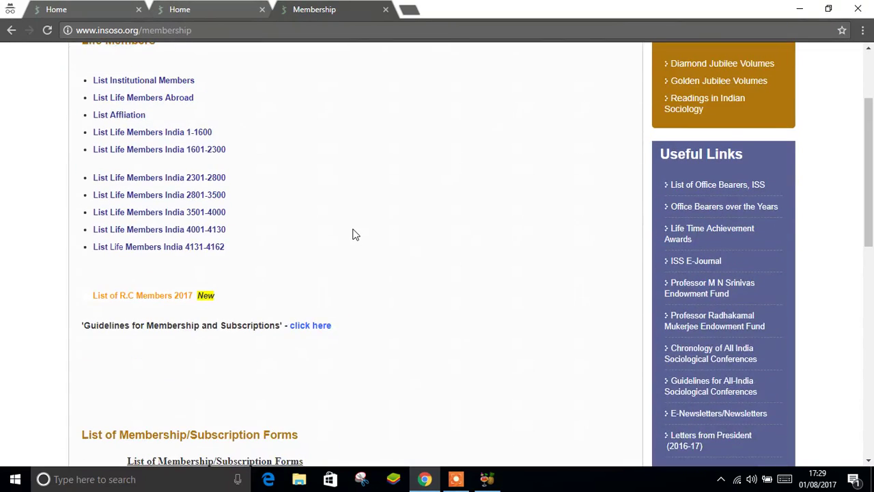
{"action": "scroll", "scroll_direction": "down", "scroll_amount": 3}
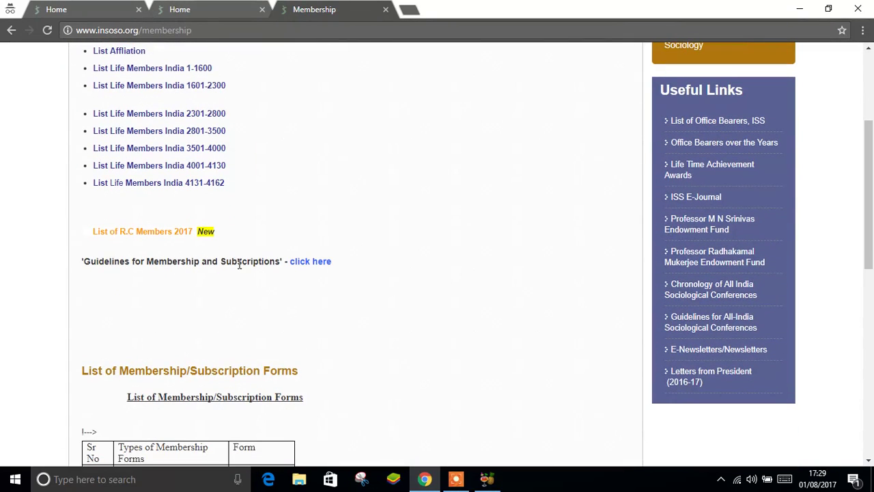
Step: Open Guidelines for Membership and Subscriptions and scroll to the membership categories and fees
{"action": "left_click", "coordinate": [310, 261]}
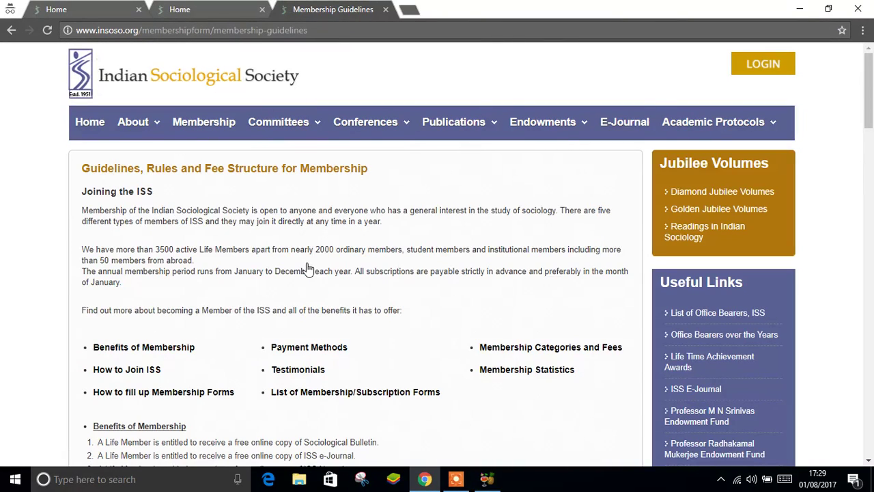
{"action": "mouse_move", "coordinate": [294, 265]}
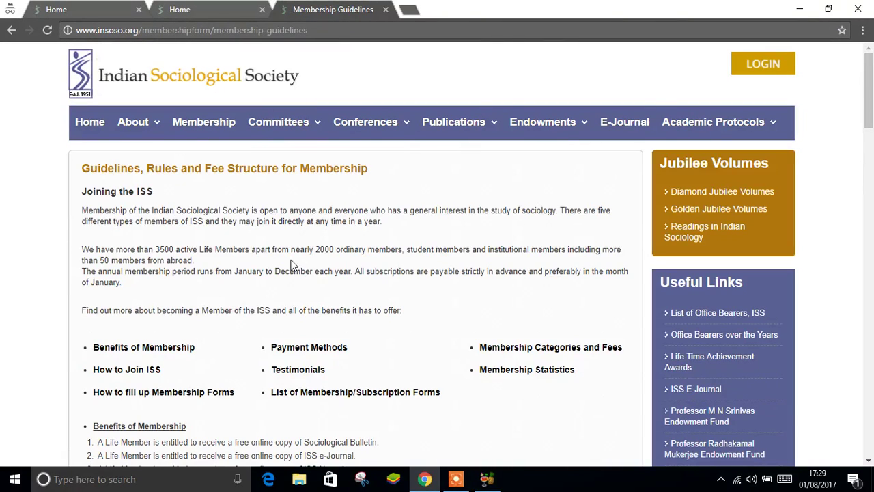
{"action": "mouse_move", "coordinate": [383, 186]}
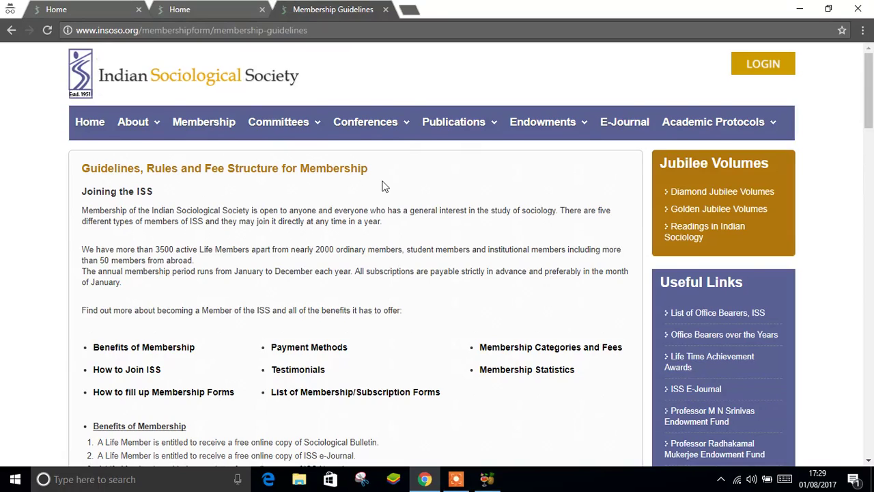
{"action": "scroll", "scroll_direction": "down", "scroll_amount": 3}
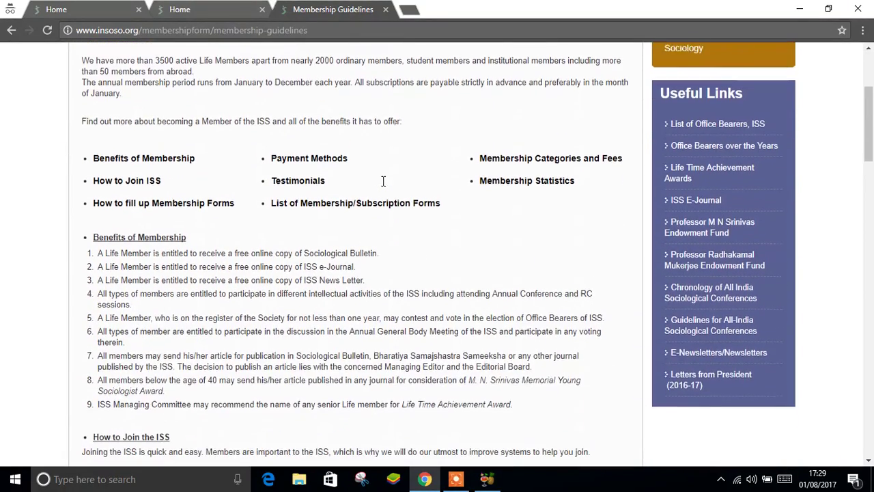
{"action": "scroll", "scroll_direction": "down", "scroll_amount": 3}
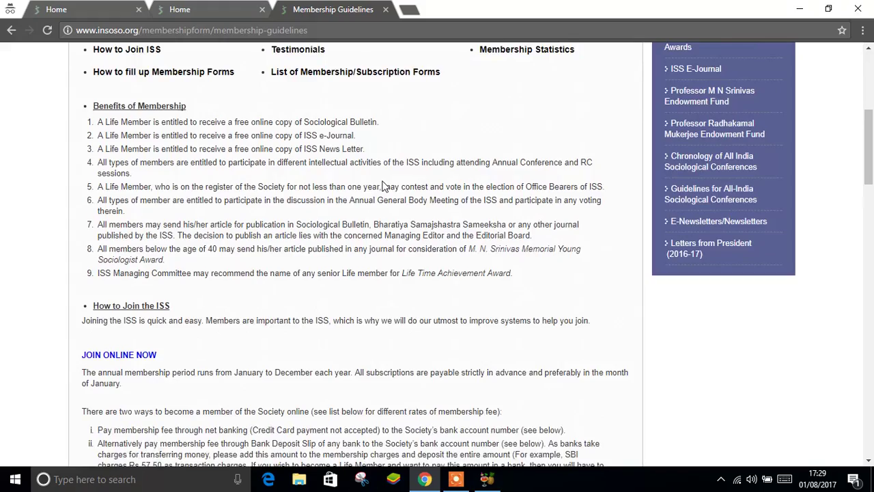
{"action": "scroll", "scroll_direction": "down", "scroll_amount": 3}
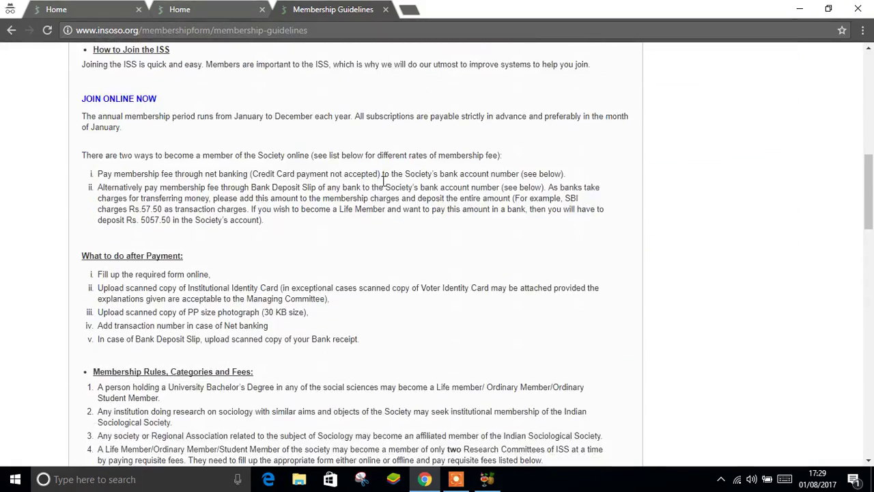
{"action": "scroll", "scroll_direction": "down", "scroll_amount": 3}
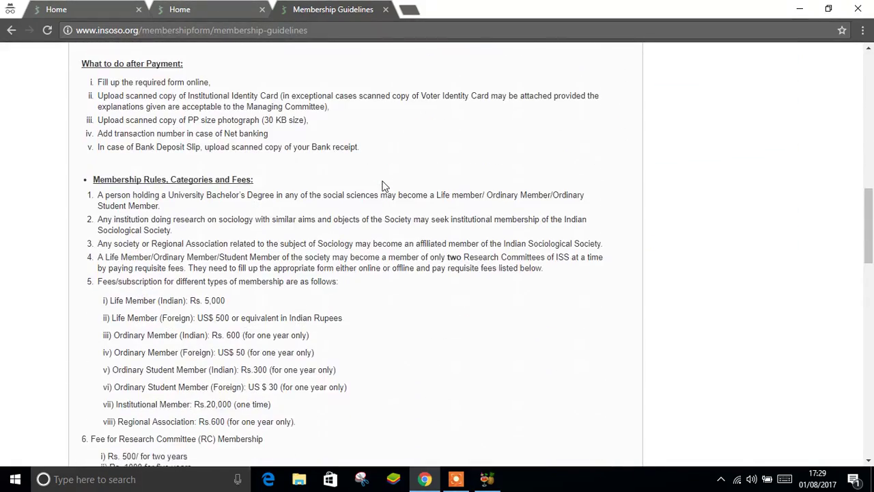
{"action": "scroll", "scroll_direction": "down", "scroll_amount": 3}
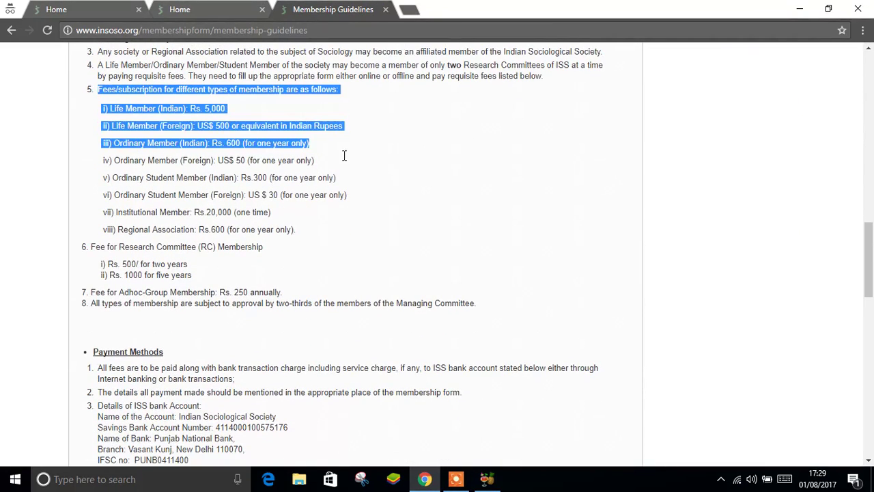
{"action": "left_click", "coordinate": [253, 260]}
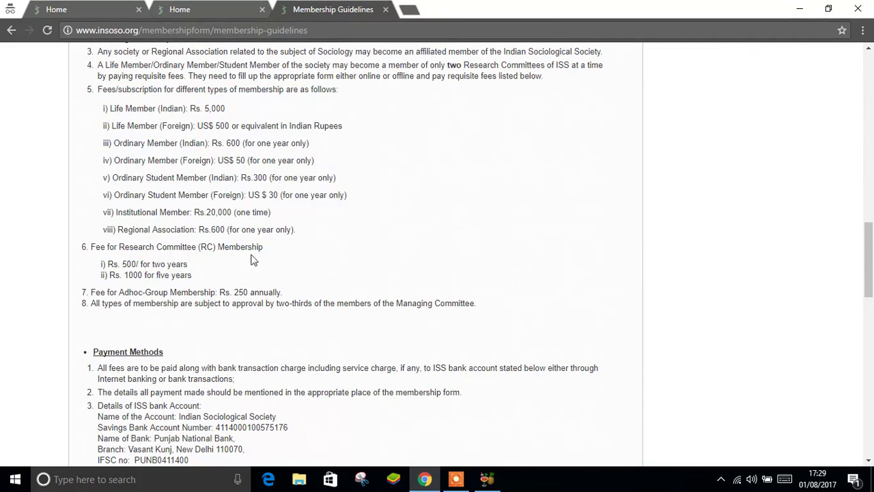
{"action": "double_click", "coordinate": [173, 274]}
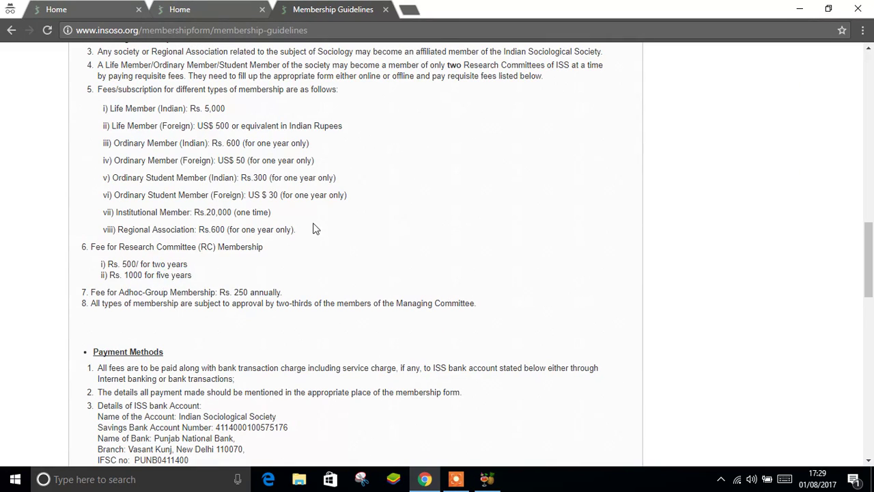
{"action": "mouse_move", "coordinate": [314, 250]}
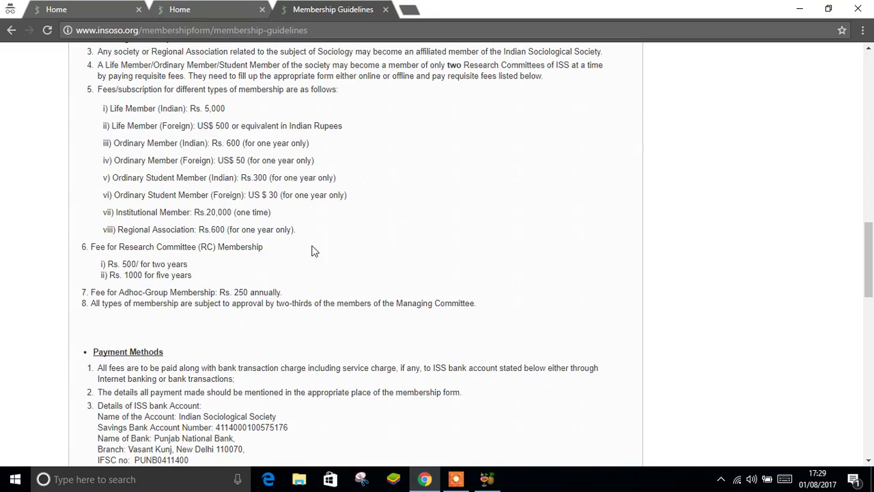
{"action": "mouse_move", "coordinate": [228, 121]}
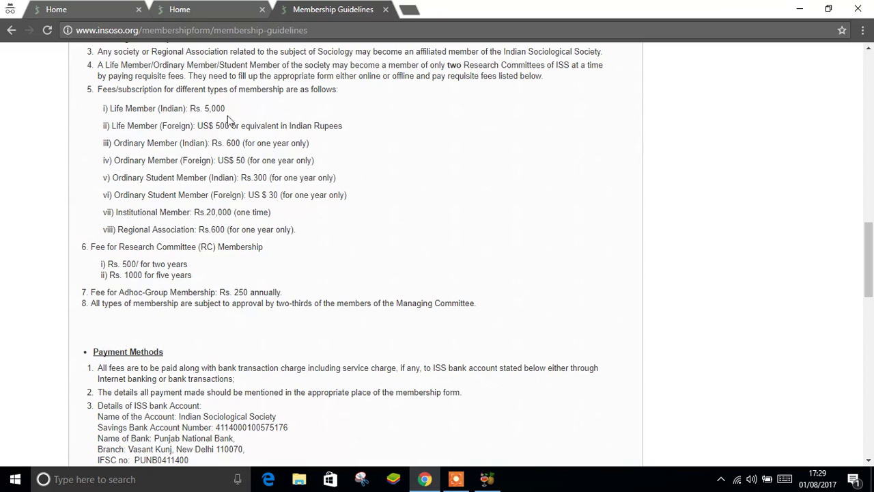
{"action": "mouse_move", "coordinate": [159, 287]}
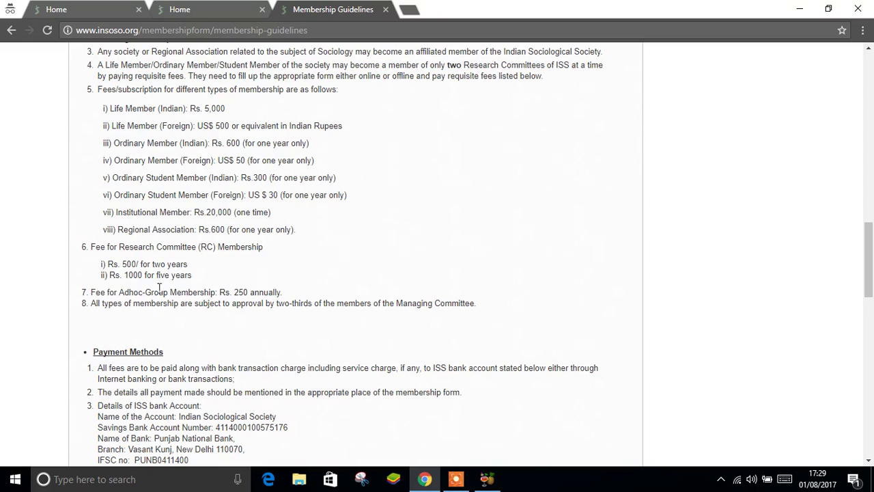
{"action": "mouse_move", "coordinate": [360, 315]}
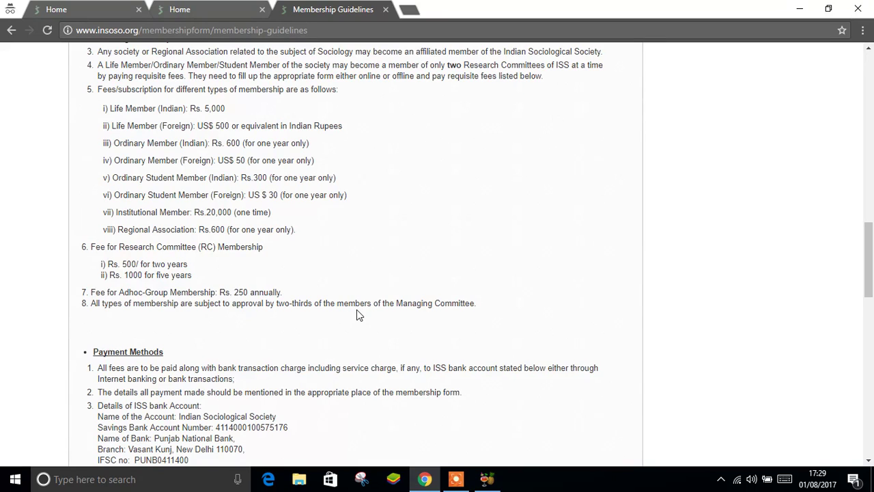
{"action": "mouse_move", "coordinate": [244, 277]}
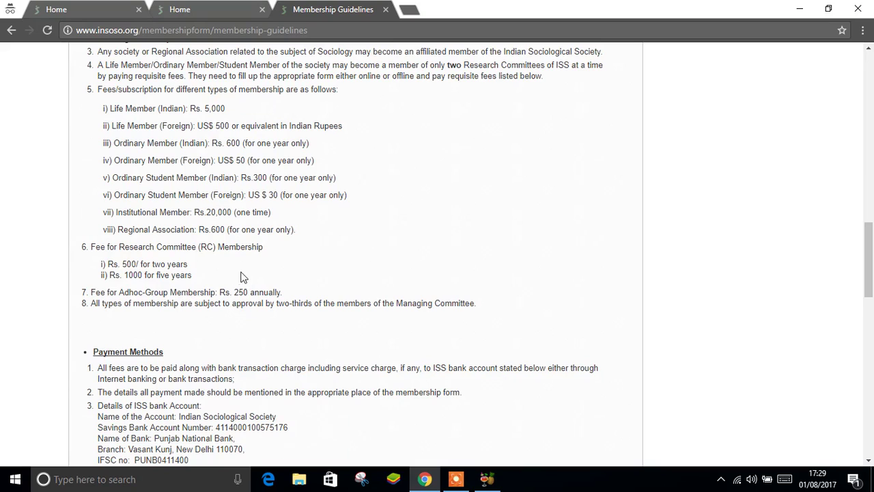
{"action": "mouse_move", "coordinate": [312, 245]}
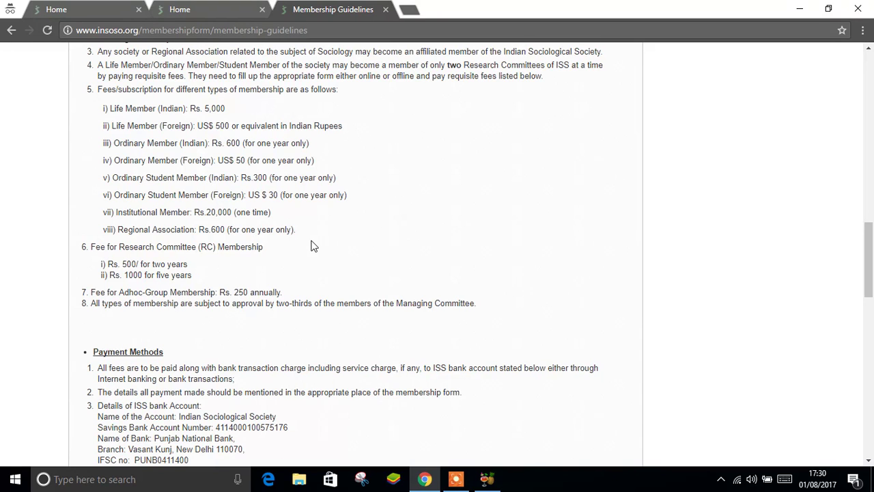
Step: Highlight the ISS bank details, then scroll to the List of Membership/Subscription Forms table
{"action": "scroll", "scroll_direction": "down", "scroll_amount": 3}
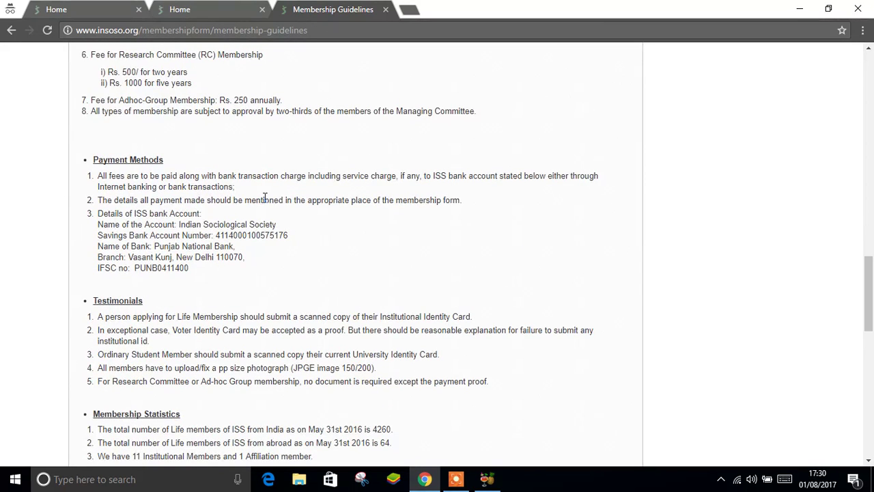
{"action": "mouse_move", "coordinate": [125, 237]}
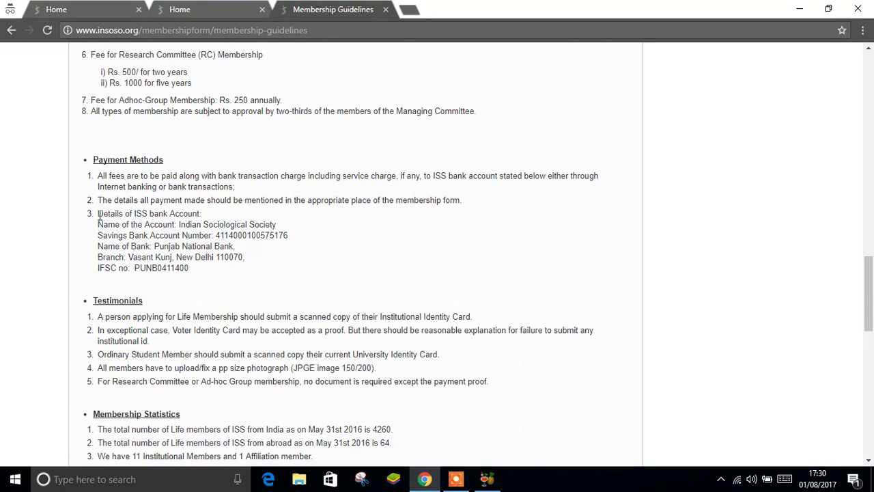
{"action": "left_click_drag", "start_coordinate": [97, 213], "coordinate": [190, 268]}
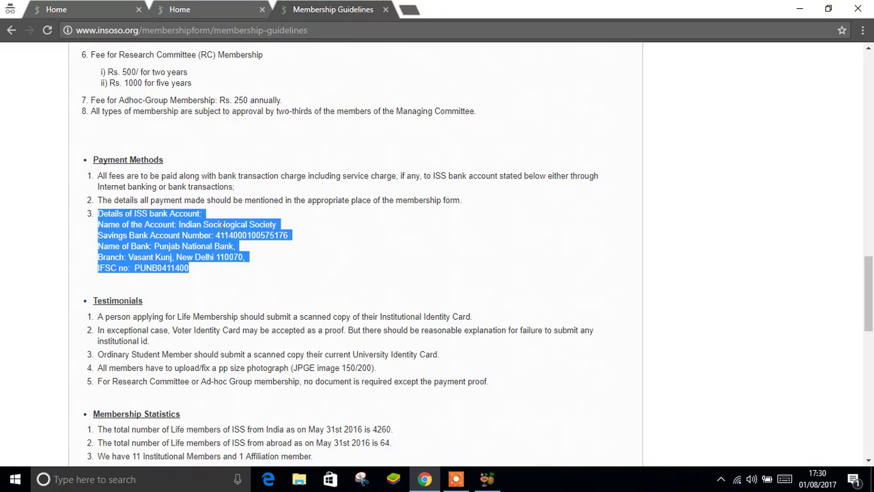
{"action": "scroll", "scroll_direction": "down", "scroll_amount": 3}
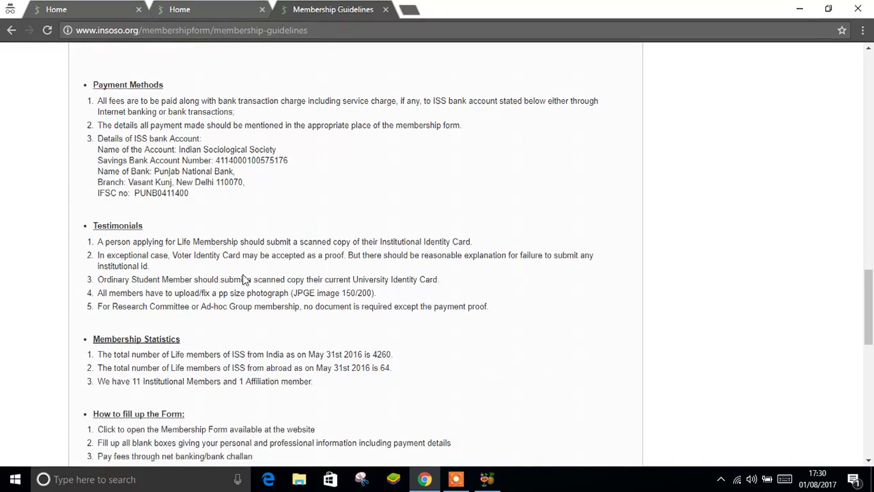
{"action": "scroll", "scroll_direction": "down", "scroll_amount": 3}
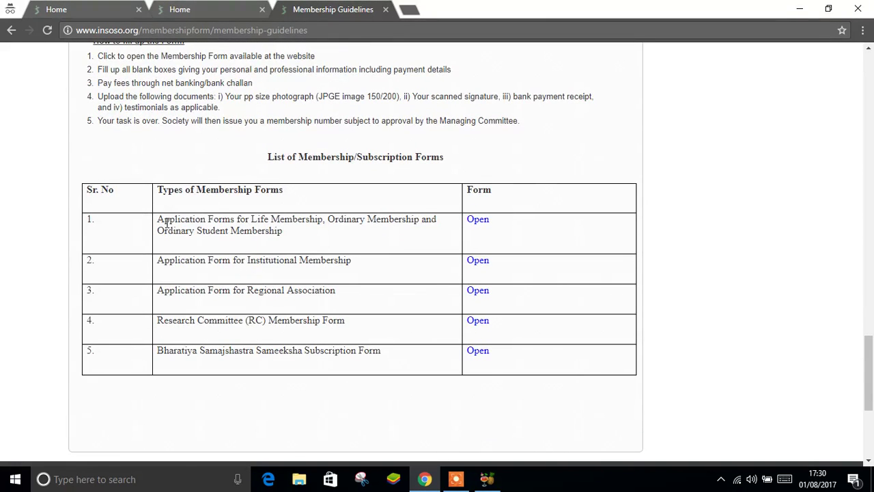
{"action": "mouse_move", "coordinate": [478, 220]}
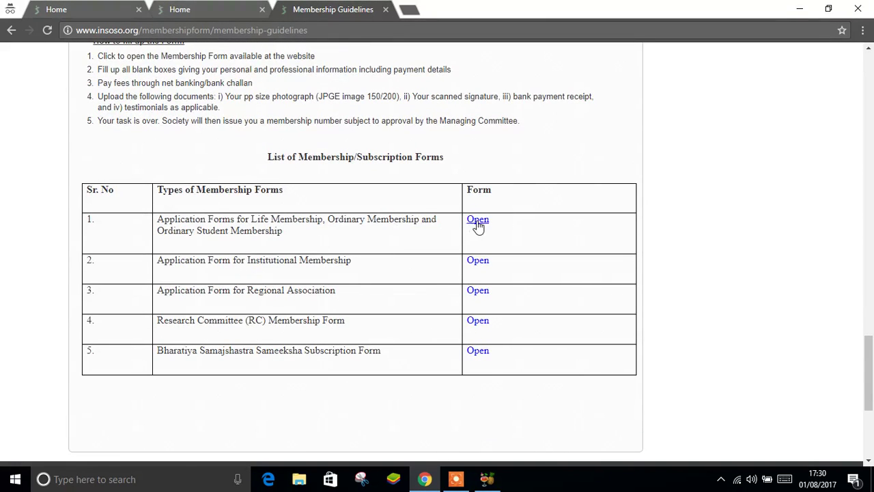
{"action": "left_click", "coordinate": [478, 219]}
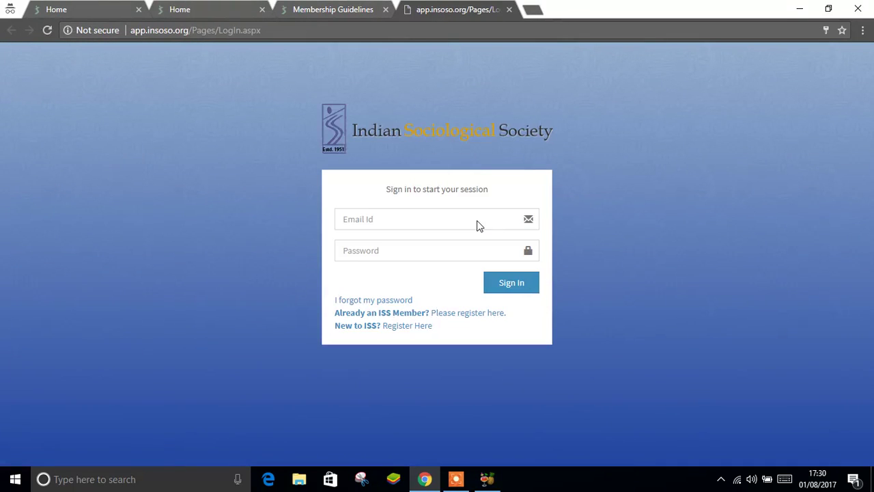
{"action": "mouse_move", "coordinate": [321, 328]}
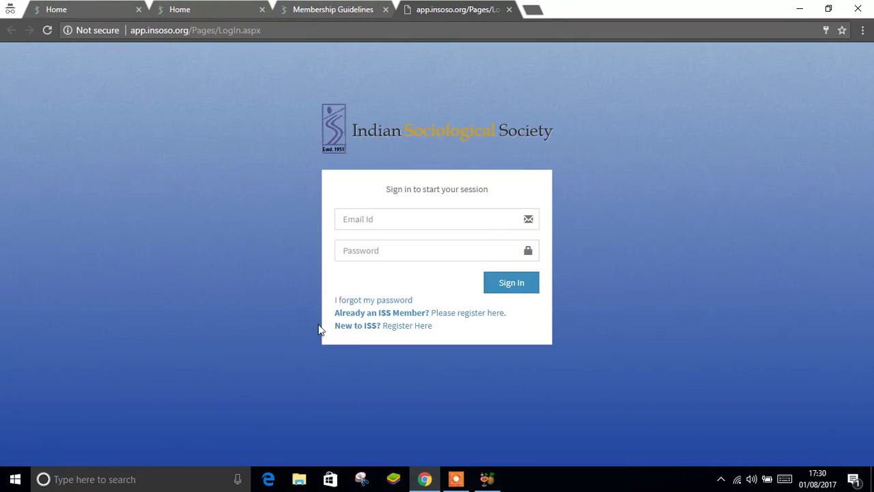
{"action": "mouse_move", "coordinate": [330, 196]}
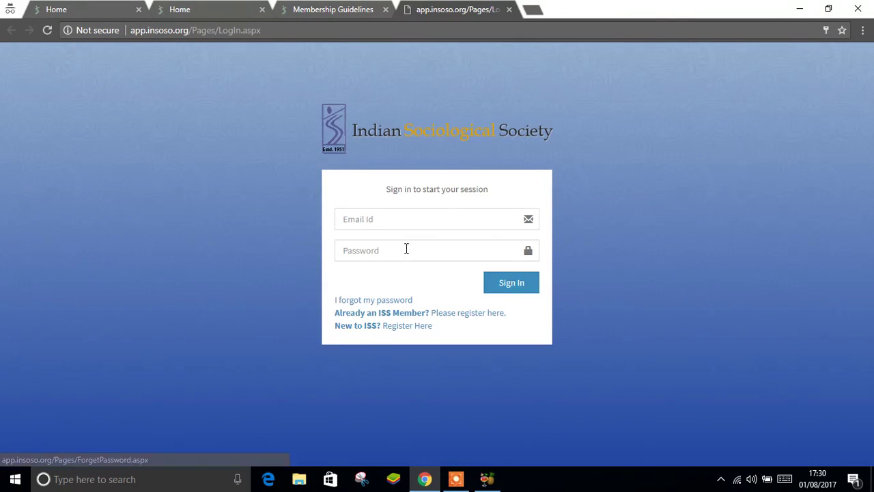
{"action": "left_click", "coordinate": [436, 219]}
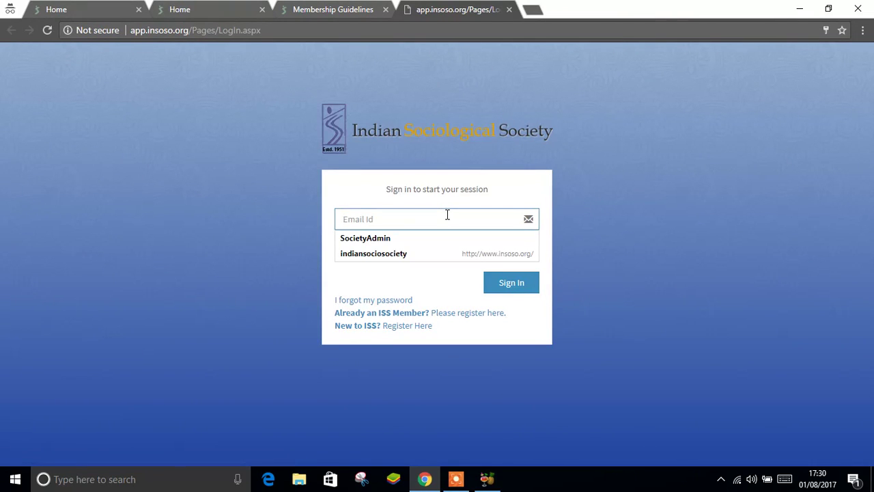
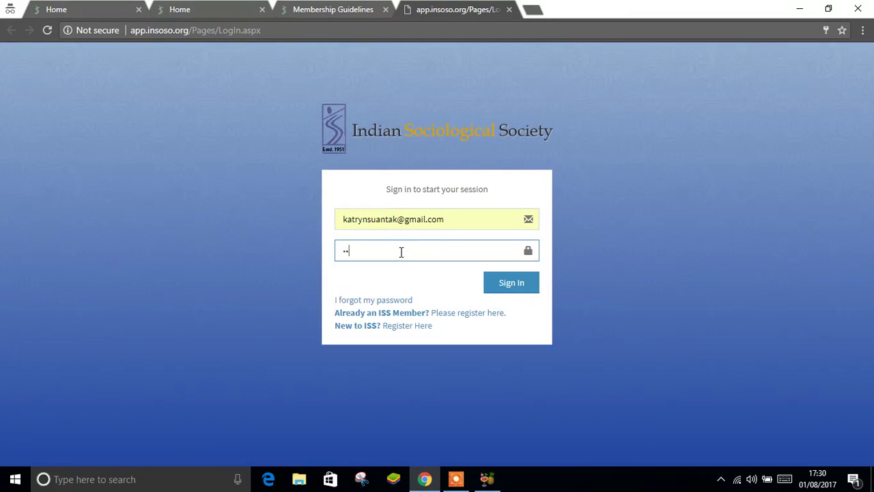
{"action": "type", "text": "password"}
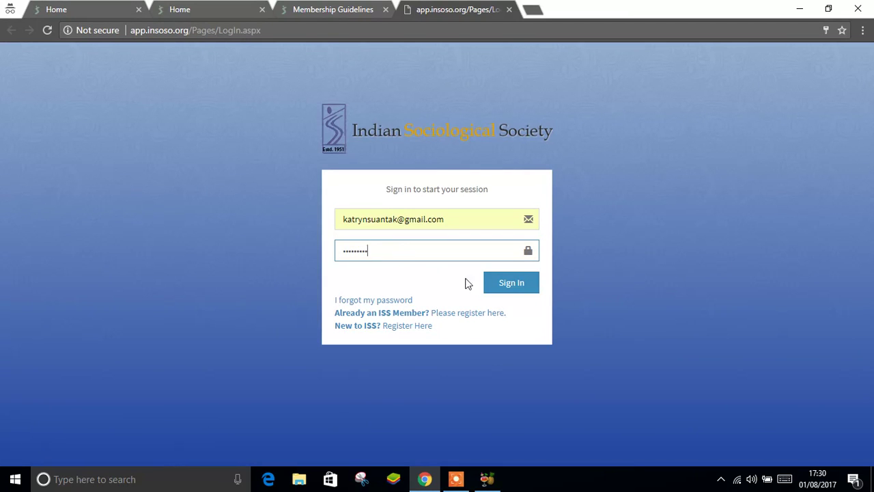
{"action": "left_click", "coordinate": [510, 282]}
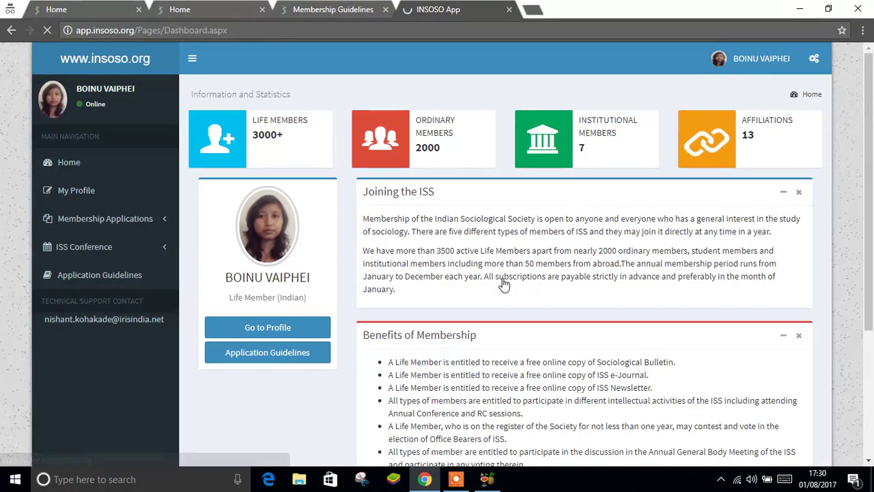
Step: Scroll the dashboard and expand Membership Applications > For Individuals in the sidebar
{"action": "scroll", "scroll_direction": "down", "scroll_amount": 3}
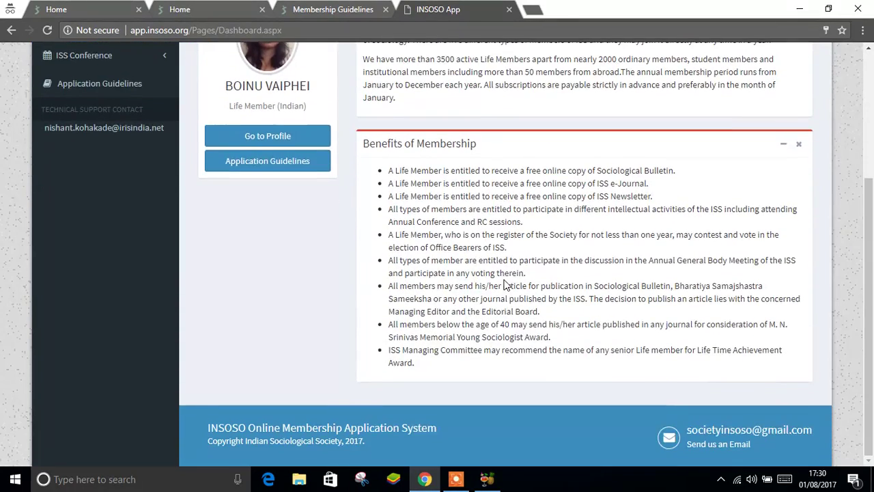
{"action": "scroll", "scroll_direction": "up", "scroll_amount": 3}
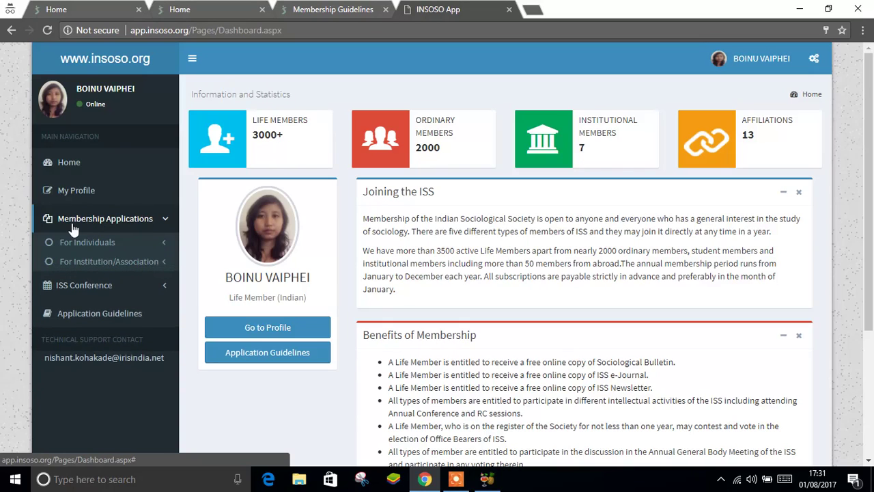
{"action": "mouse_move", "coordinate": [19, 215]}
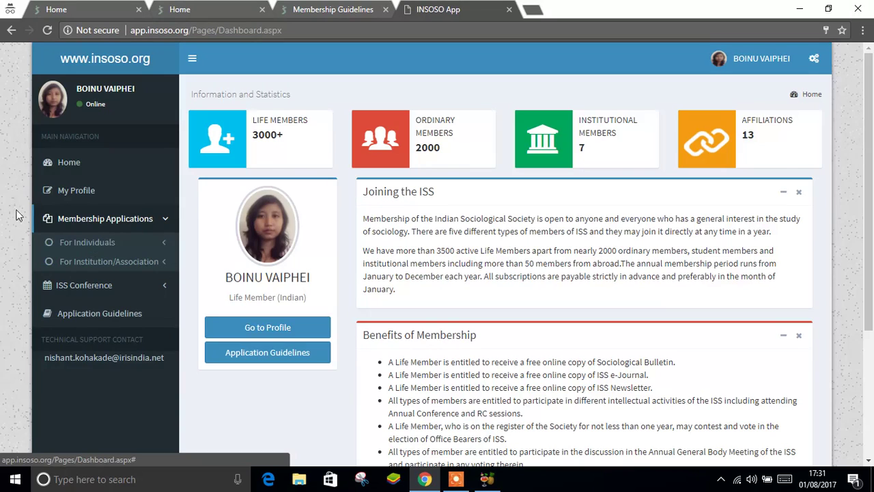
{"action": "left_click", "coordinate": [87, 242]}
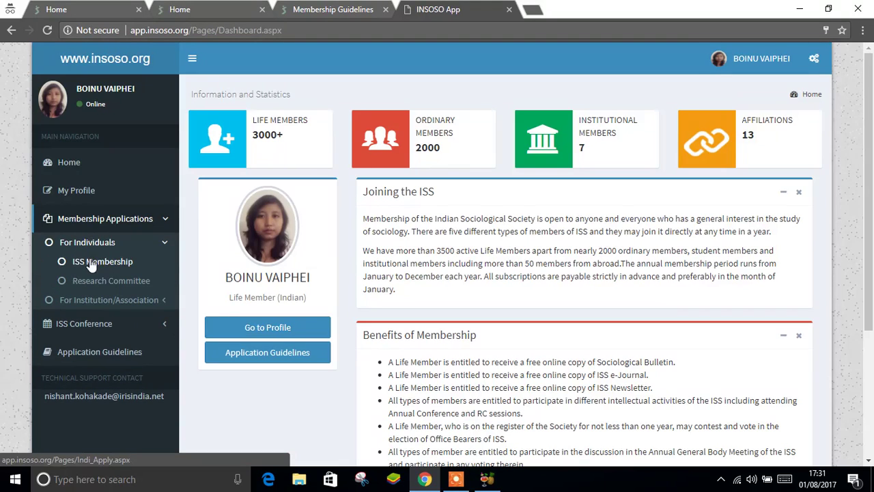
Step: Open the ISS Membership form, pick Life Member (Indian), and check payment mode options
{"action": "left_click", "coordinate": [102, 261]}
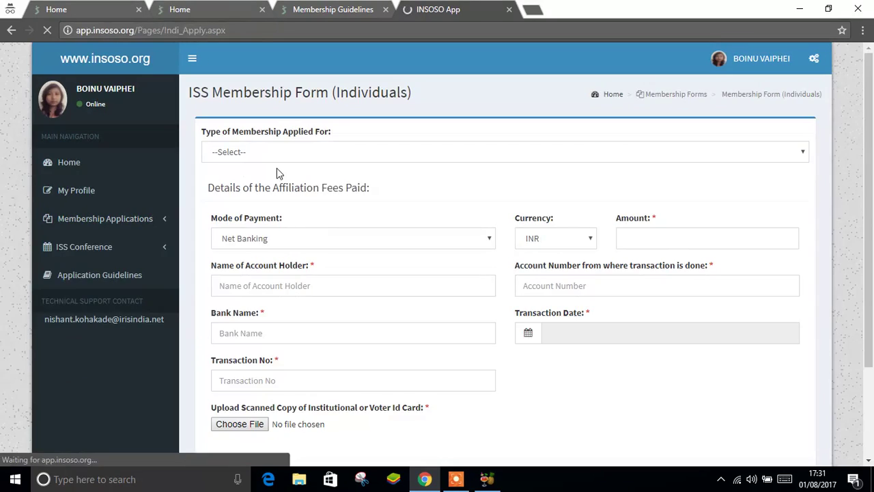
{"action": "left_click", "coordinate": [504, 152]}
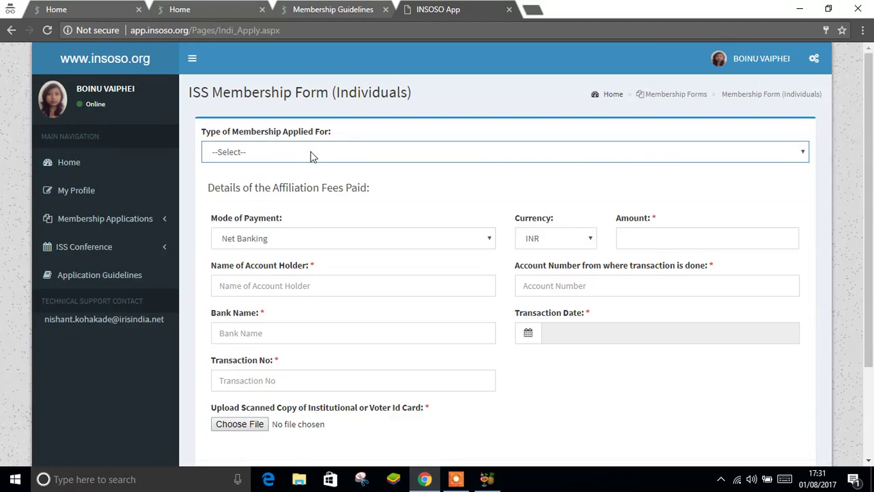
{"action": "left_click", "coordinate": [505, 151]}
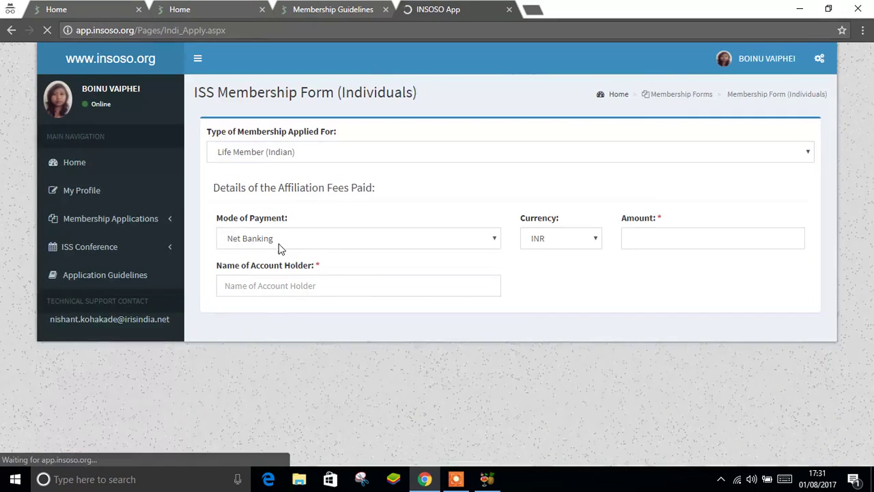
{"action": "left_click", "coordinate": [353, 238]}
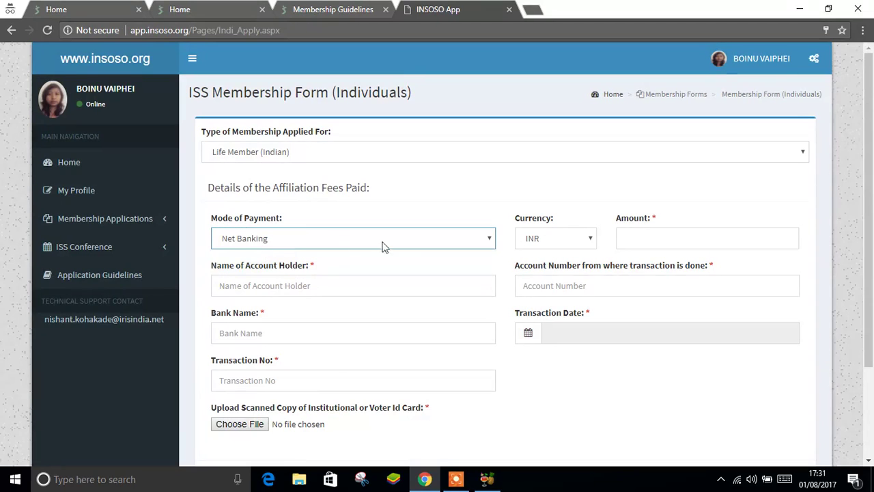
{"action": "scroll", "scroll_direction": "down", "scroll_amount": 3}
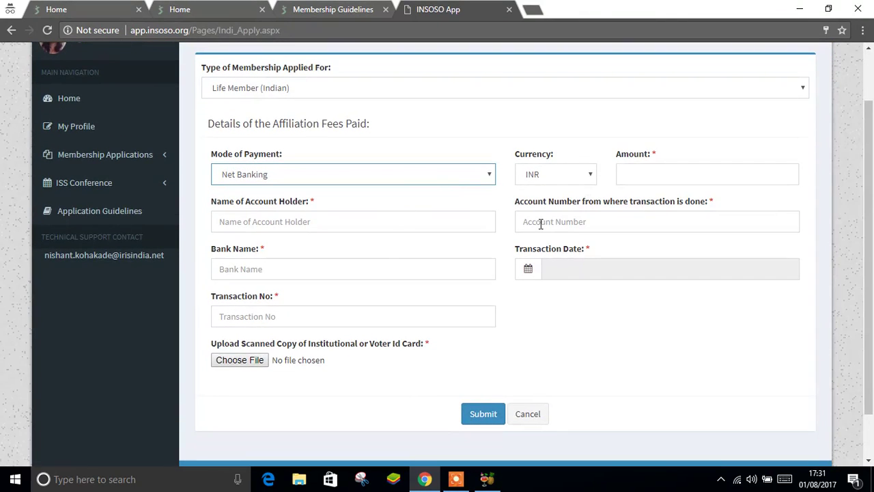
{"action": "left_click", "coordinate": [707, 173]}
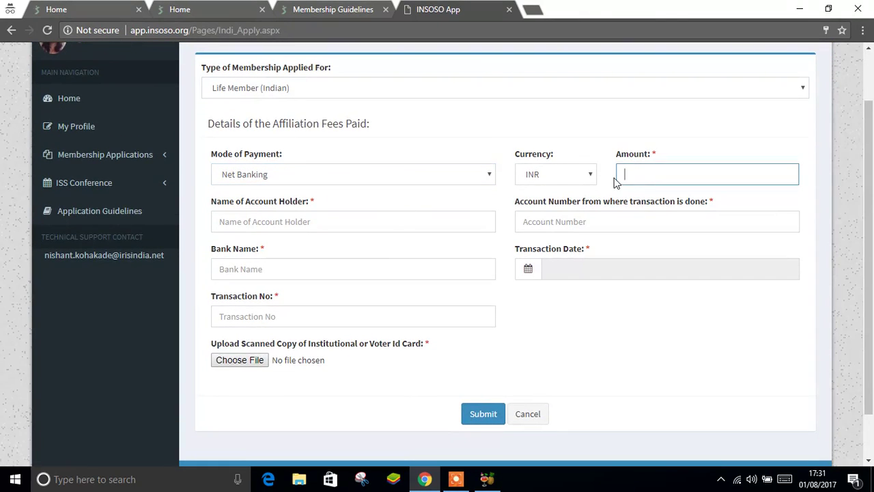
{"action": "left_click", "coordinate": [353, 221]}
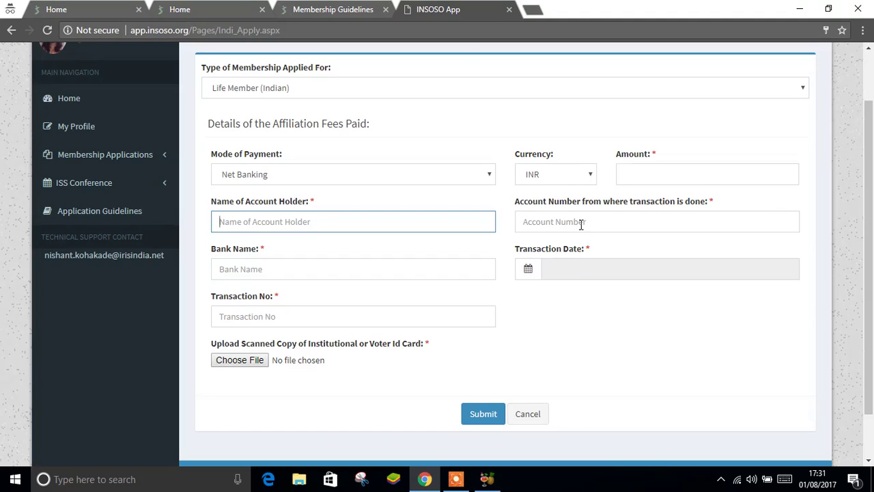
{"action": "left_click", "coordinate": [655, 222]}
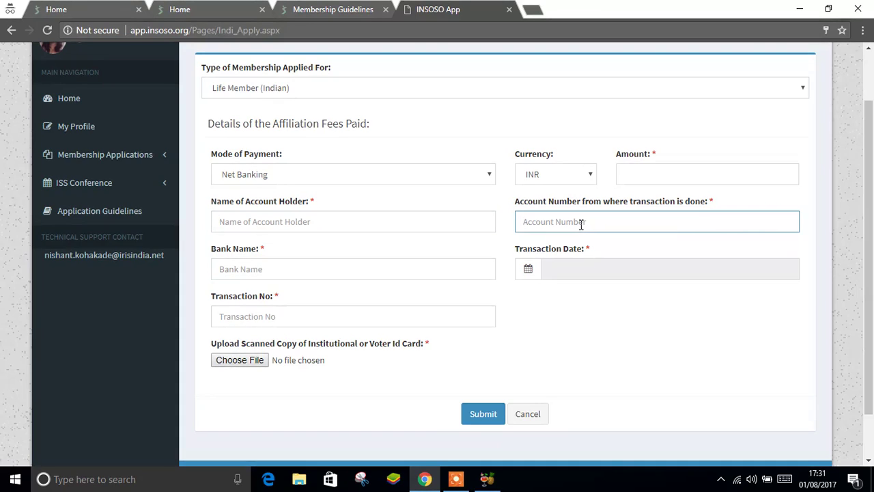
{"action": "left_click", "coordinate": [353, 268]}
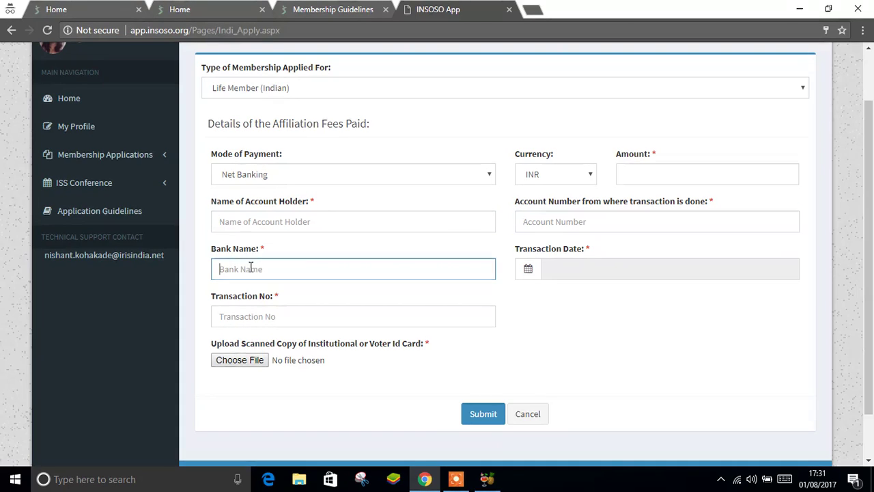
{"action": "left_click", "coordinate": [353, 317]}
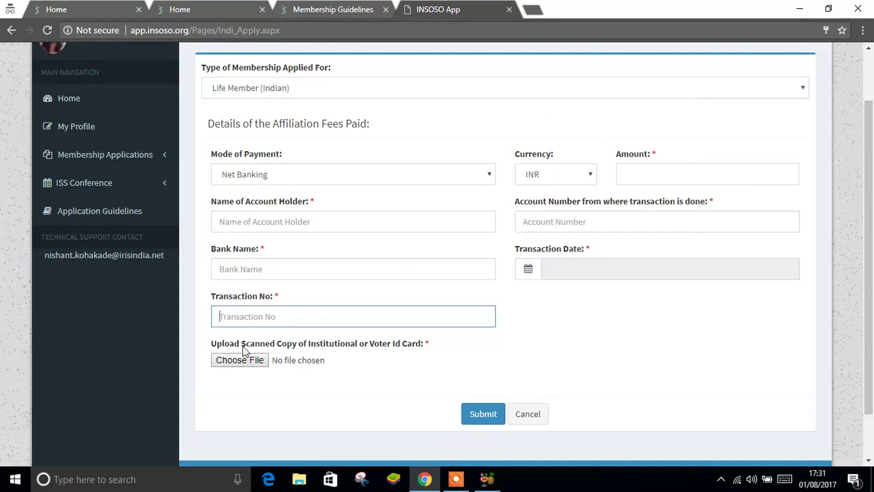
{"action": "mouse_move", "coordinate": [385, 369]}
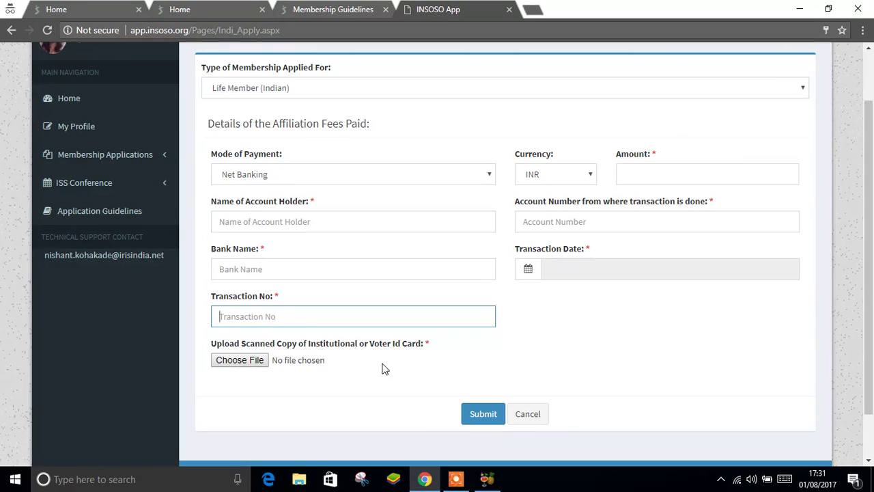
{"action": "mouse_move", "coordinate": [330, 355]}
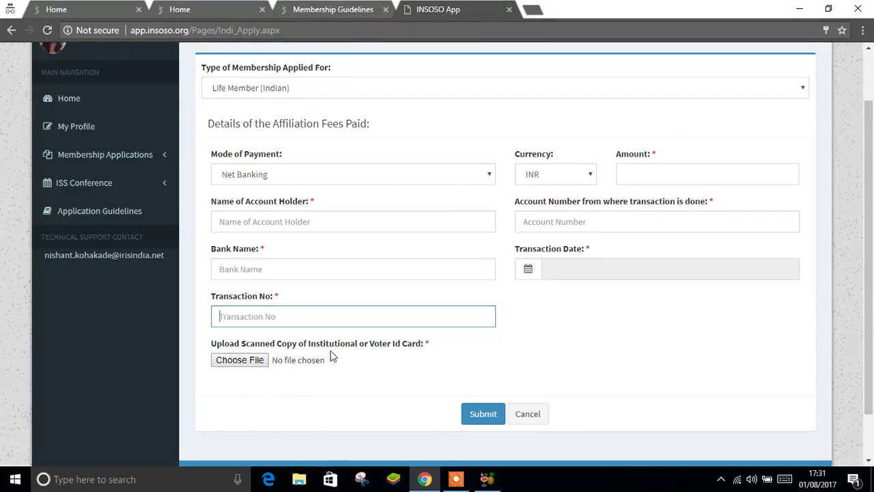
{"action": "mouse_move", "coordinate": [595, 353]}
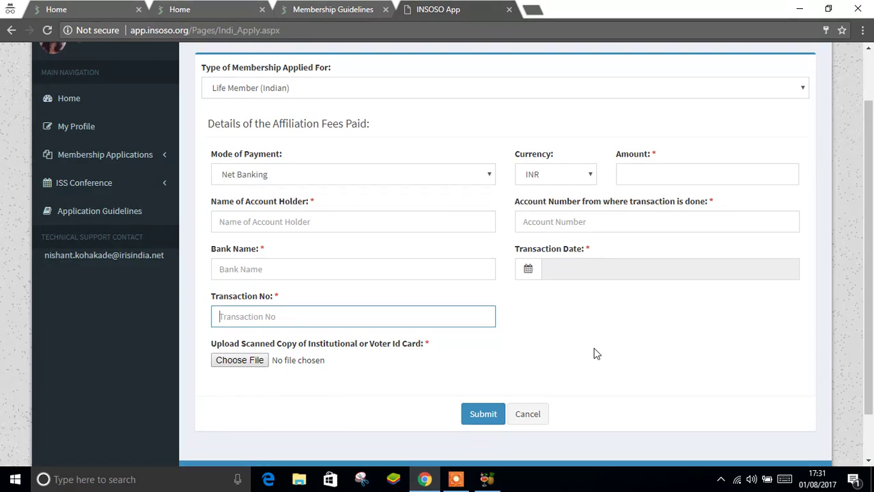
{"action": "scroll", "scroll_direction": "up", "scroll_amount": 3}
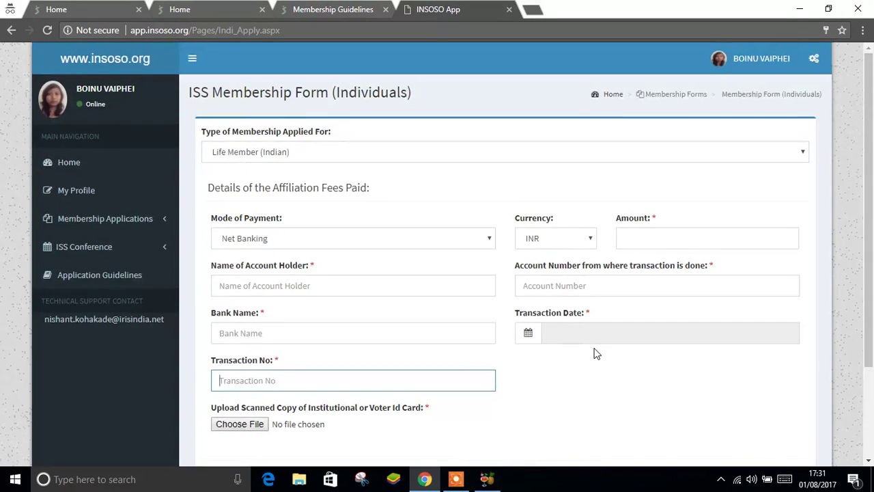
{"action": "scroll", "scroll_direction": "down", "scroll_amount": 3}
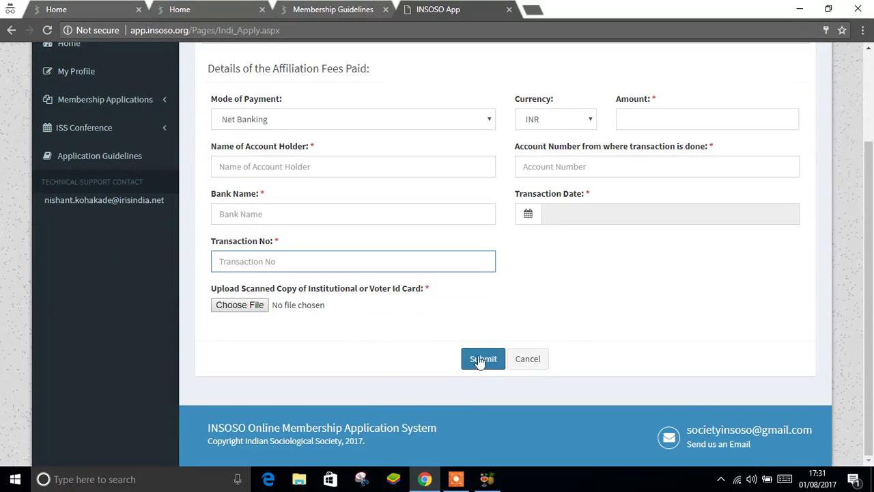
{"action": "scroll", "scroll_direction": "up", "scroll_amount": 3}
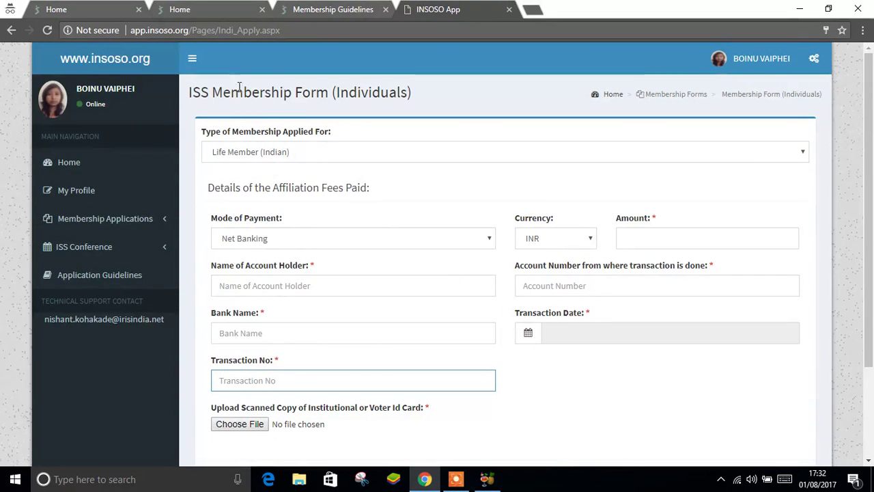
{"action": "mouse_move", "coordinate": [213, 153]}
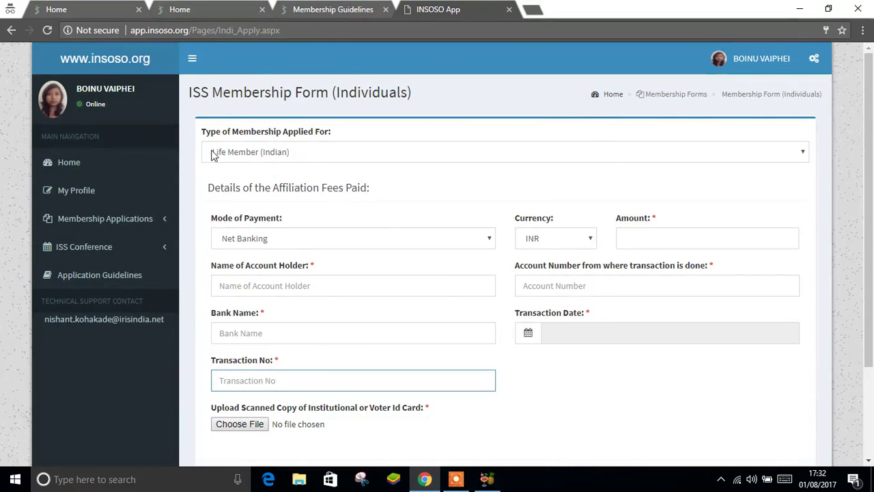
{"action": "mouse_move", "coordinate": [476, 144]}
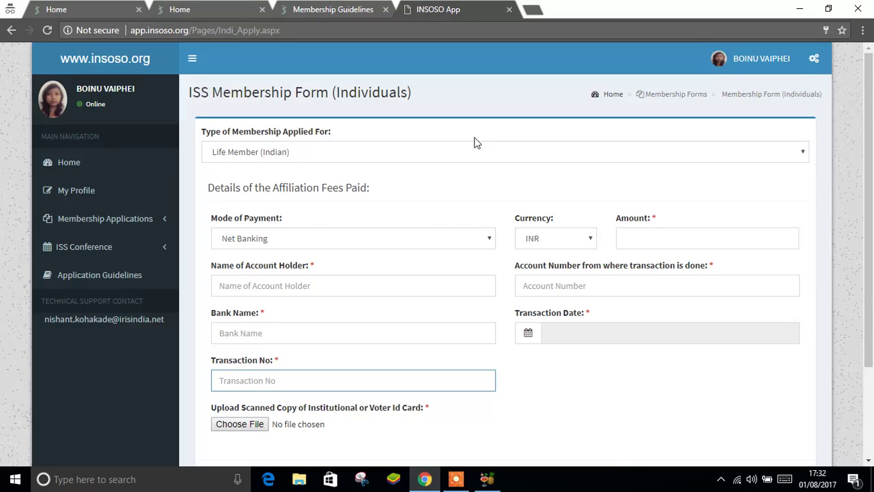
{"action": "left_click", "coordinate": [353, 380]}
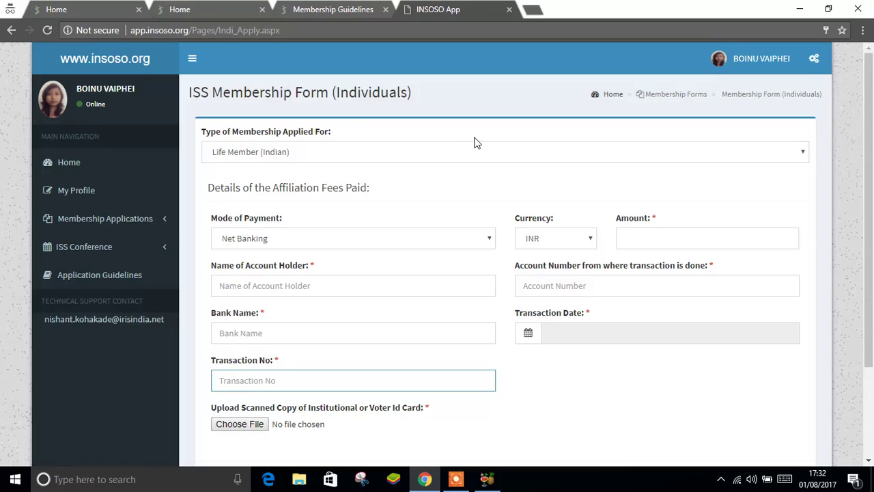
{"action": "mouse_move", "coordinate": [519, 26]}
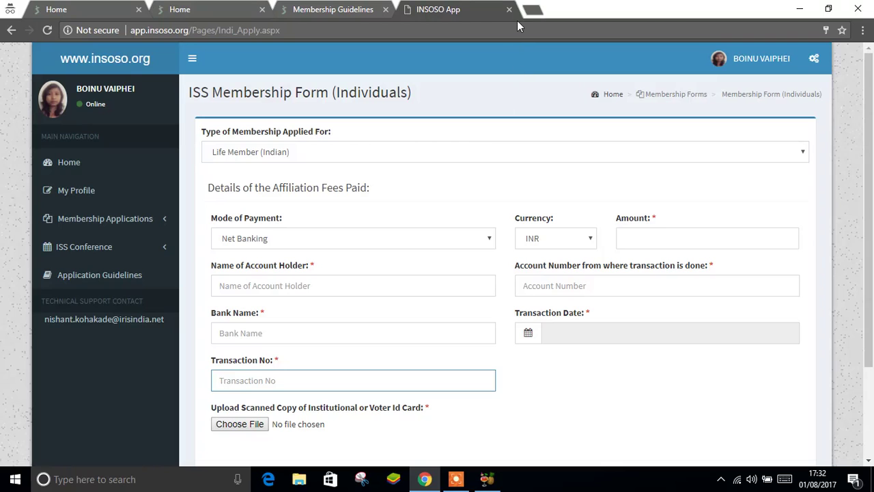
{"action": "mouse_move", "coordinate": [445, 152]}
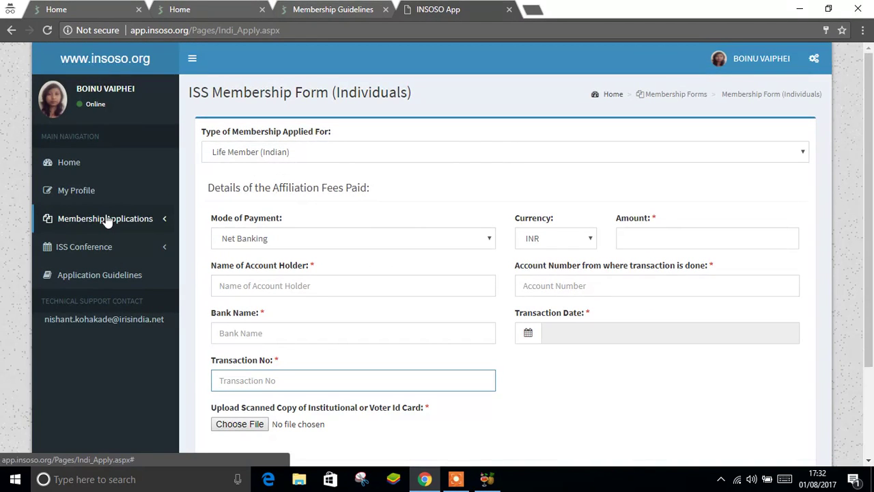
Step: Navigate Membership Applications > For Individuals > Research Committee in the sidebar
{"action": "left_click", "coordinate": [105, 218]}
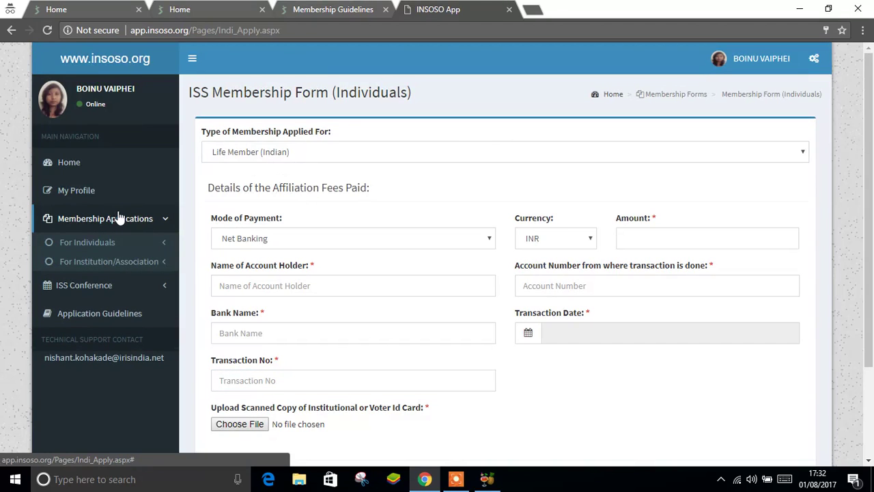
{"action": "left_click", "coordinate": [87, 241]}
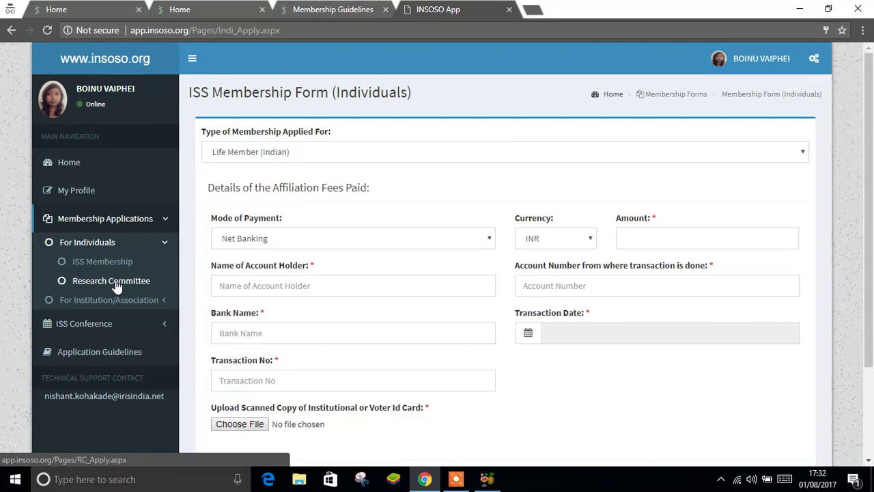
{"action": "left_click", "coordinate": [110, 280]}
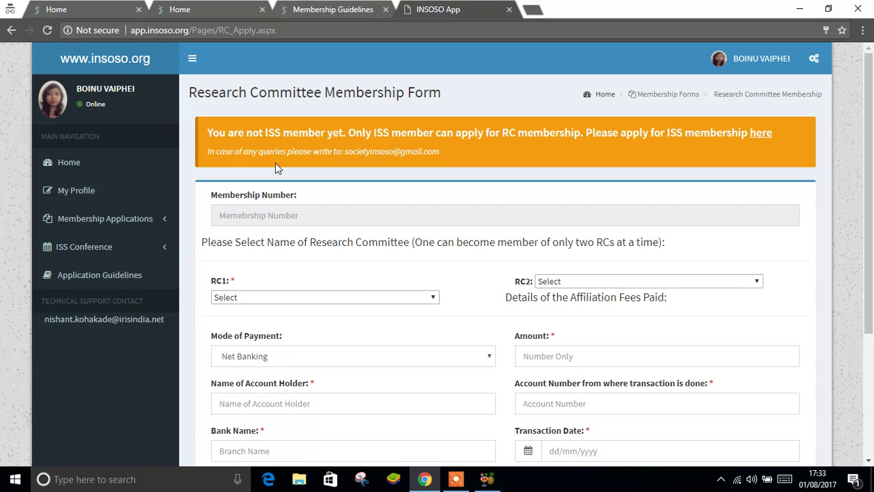
{"action": "scroll", "scroll_direction": "down", "scroll_amount": 3}
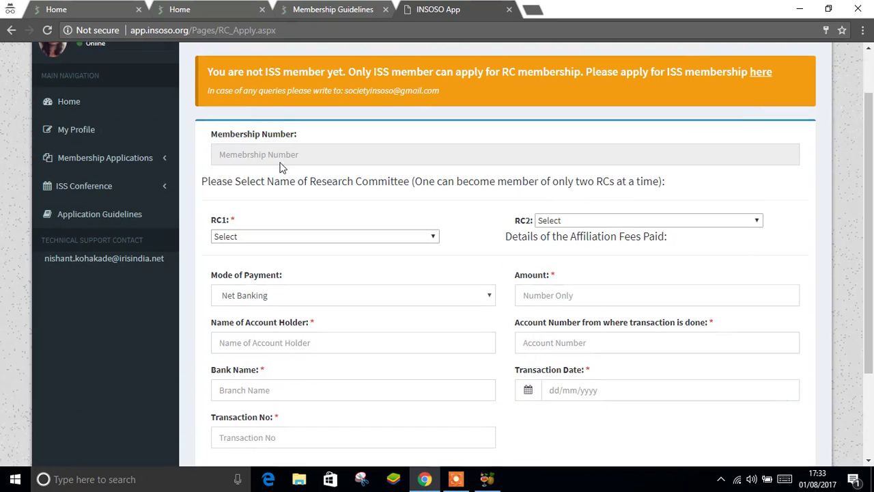
{"action": "scroll", "scroll_direction": "down", "scroll_amount": 3}
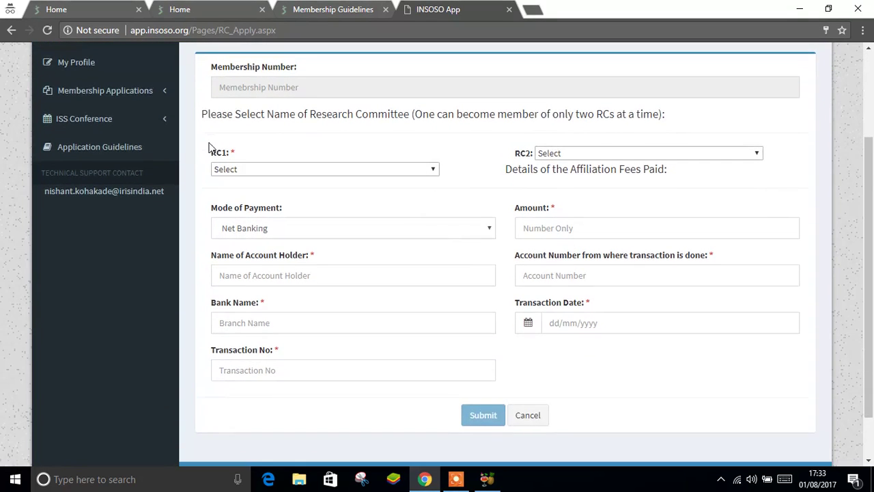
{"action": "mouse_move", "coordinate": [371, 204]}
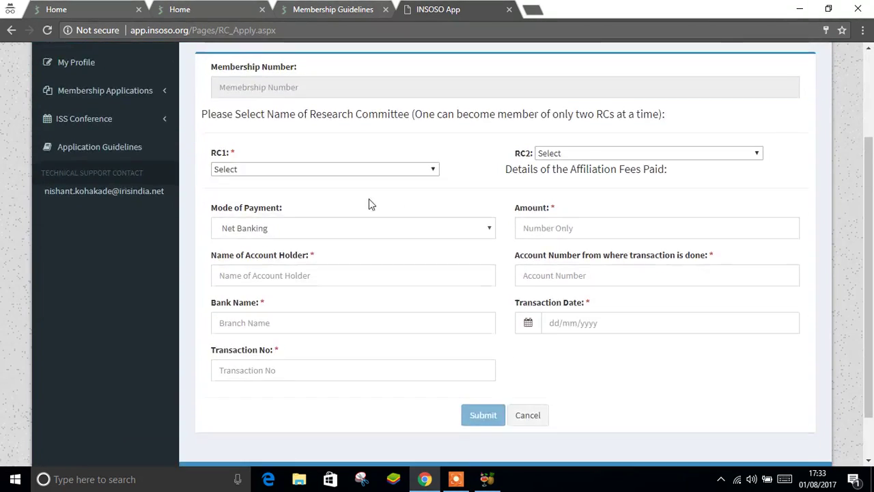
{"action": "scroll", "scroll_direction": "up", "scroll_amount": 3}
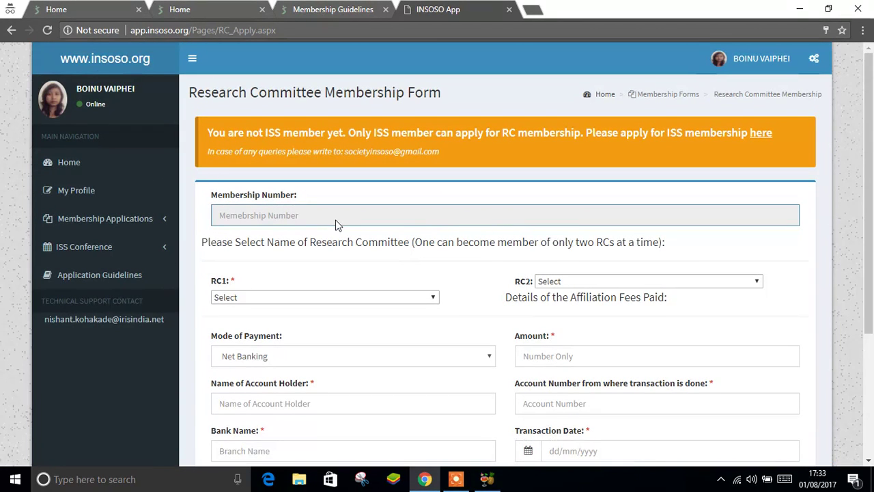
{"action": "scroll", "scroll_direction": "down", "scroll_amount": 3}
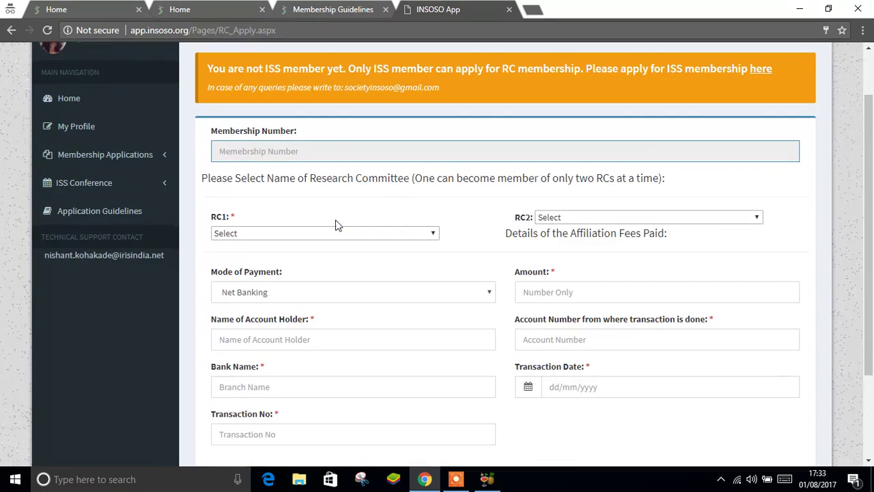
{"action": "mouse_move", "coordinate": [346, 269]}
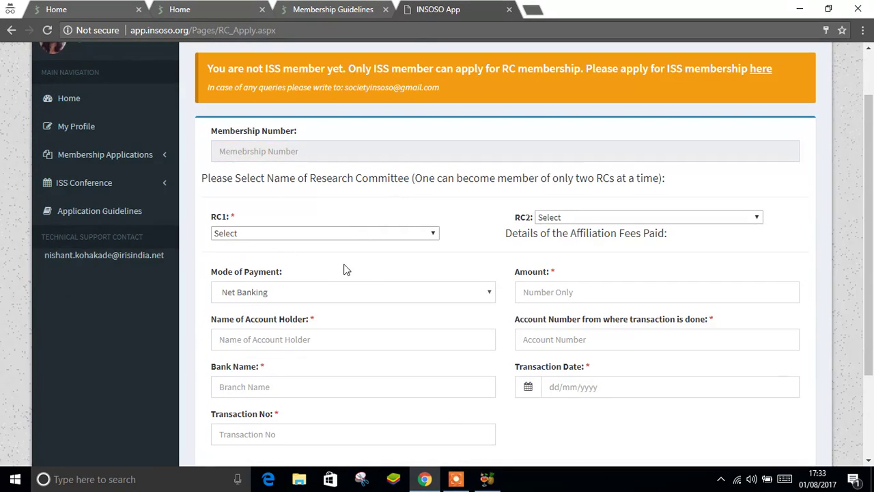
{"action": "mouse_move", "coordinate": [564, 222]}
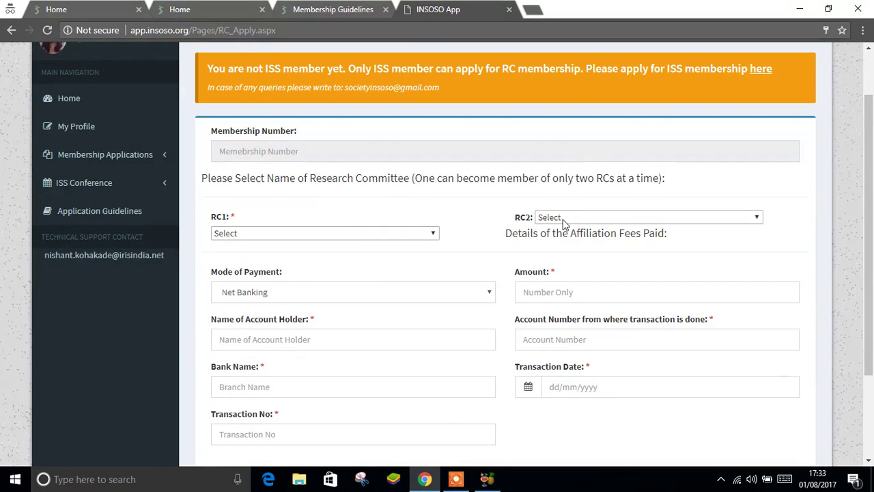
{"action": "mouse_move", "coordinate": [277, 373]}
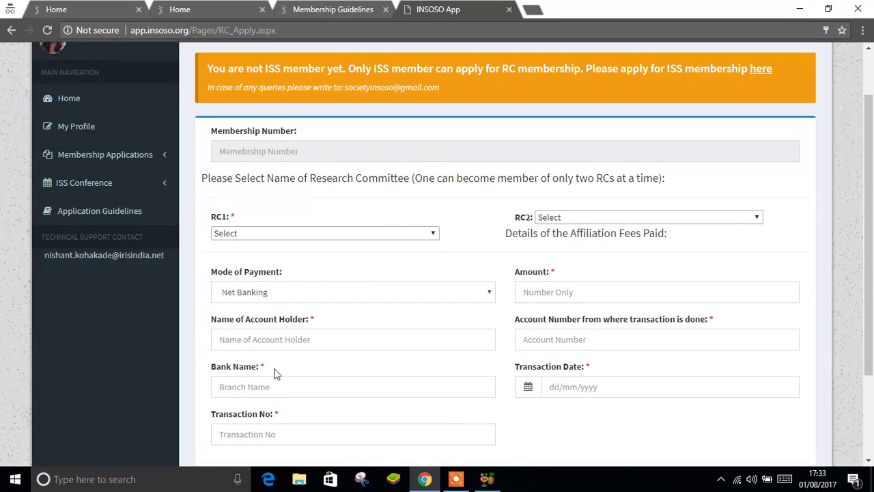
{"action": "scroll", "scroll_direction": "down", "scroll_amount": 3}
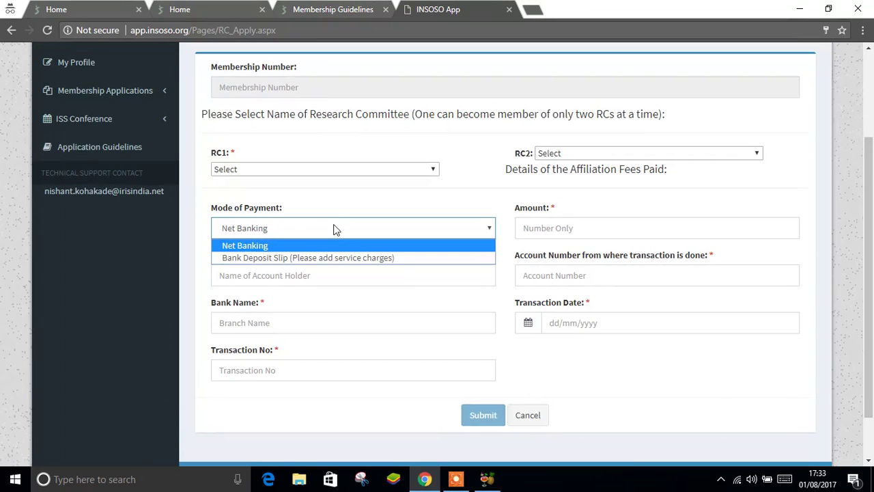
{"action": "left_click", "coordinate": [244, 245]}
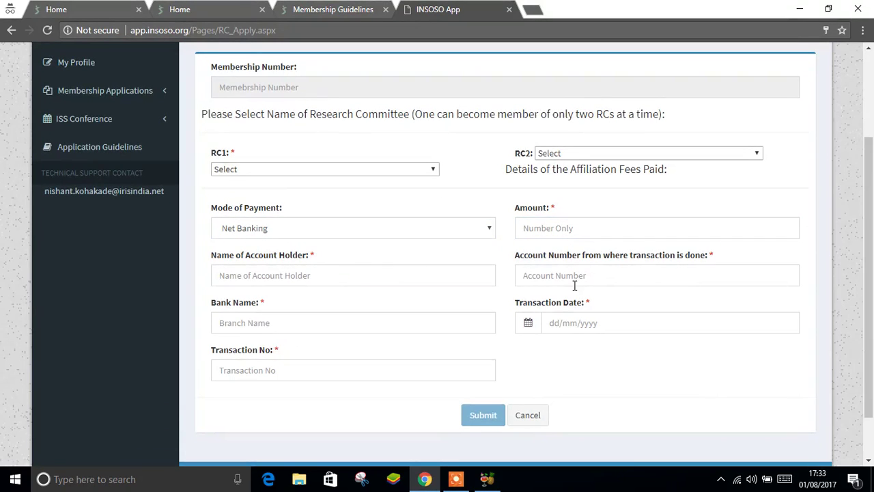
{"action": "scroll", "scroll_direction": "down", "scroll_amount": 3}
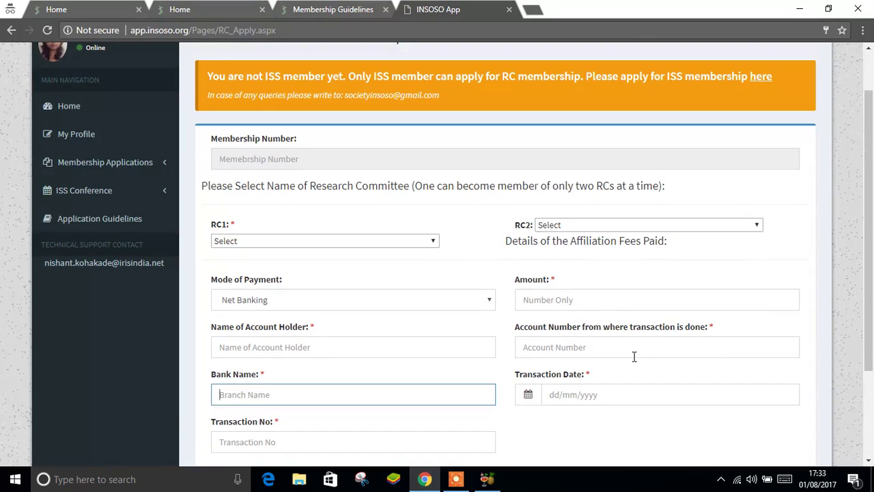
{"action": "mouse_move", "coordinate": [609, 364]}
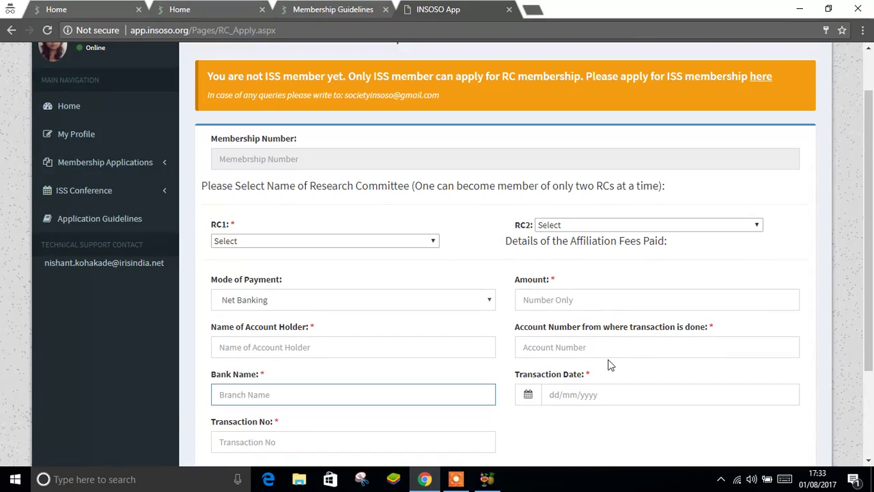